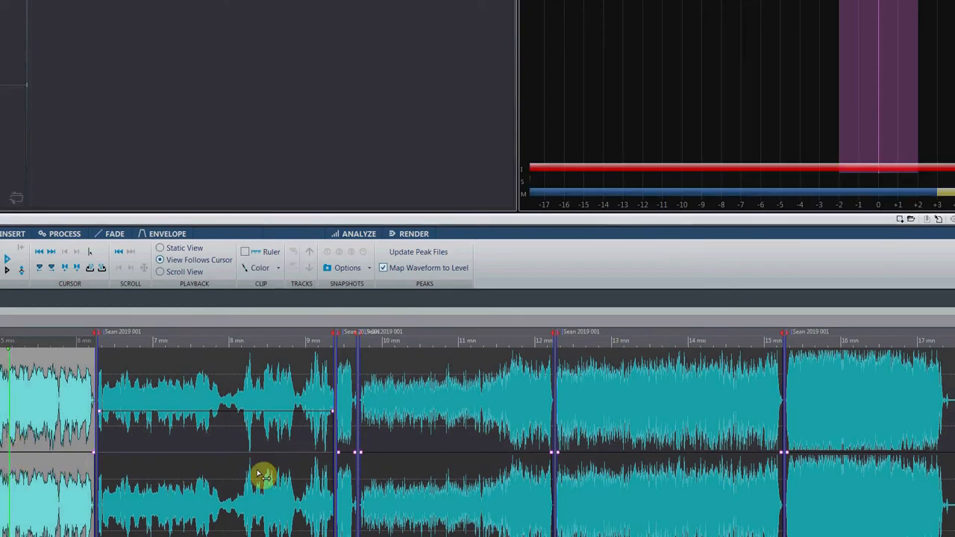
pyautogui.moveTo(620, 512)
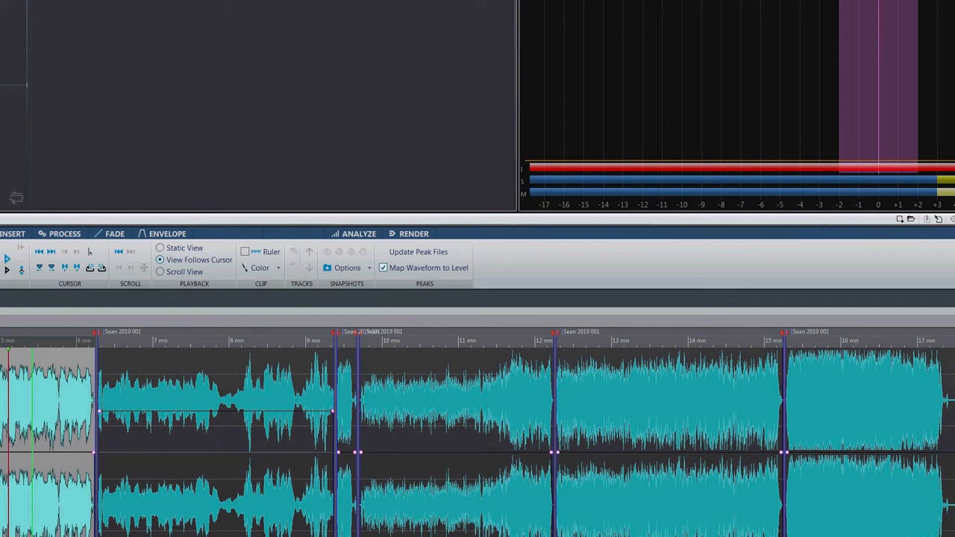
pyautogui.moveTo(845, 490)
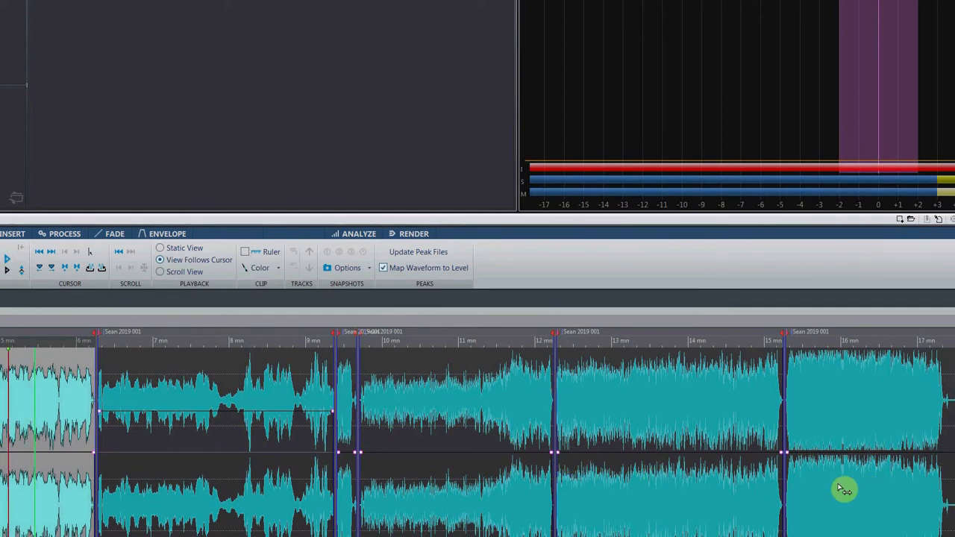